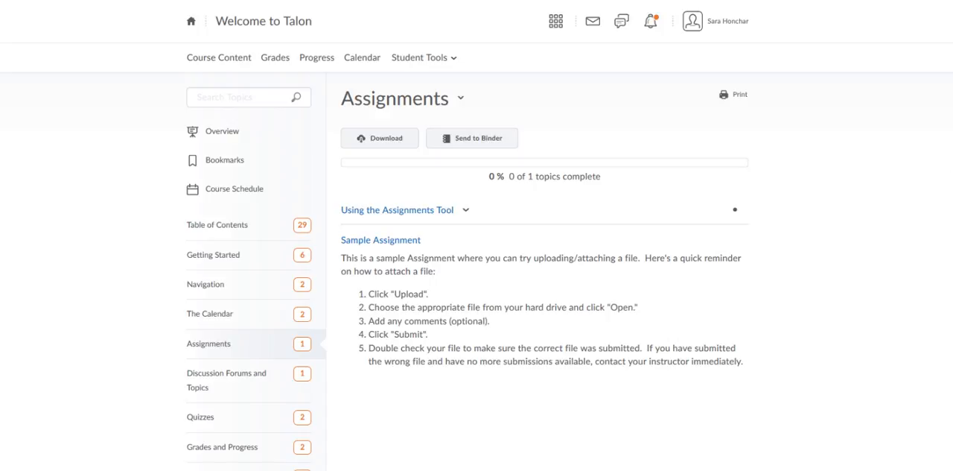
mouse_move(133, 102)
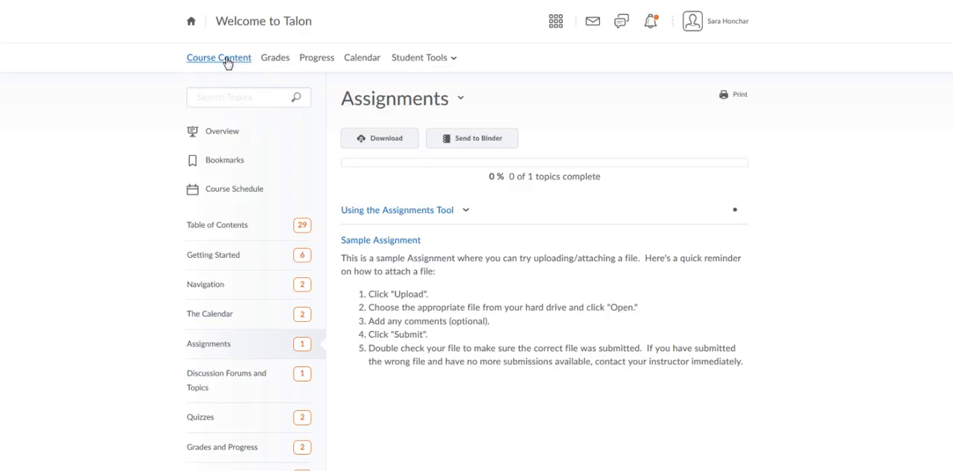
mouse_move(228, 88)
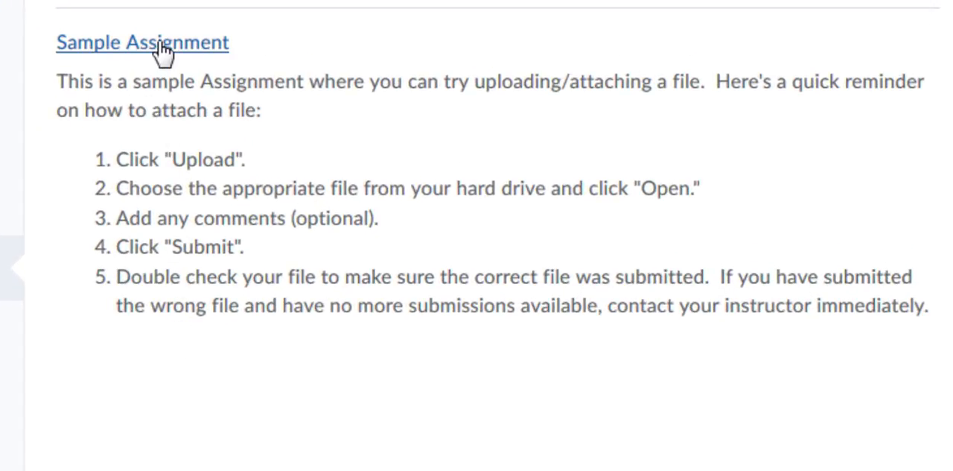
mouse_move(141, 41)
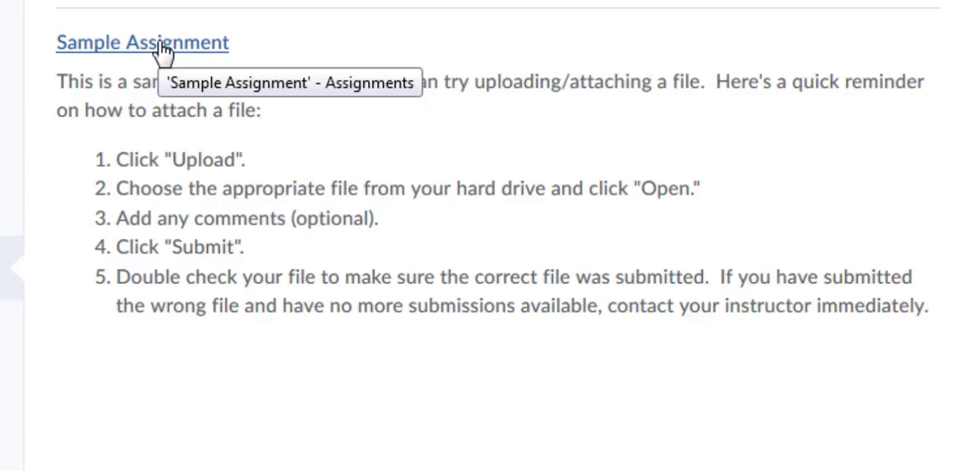
Step: Open the Sample Assignment from the course's Assignments topic
left_click(143, 41)
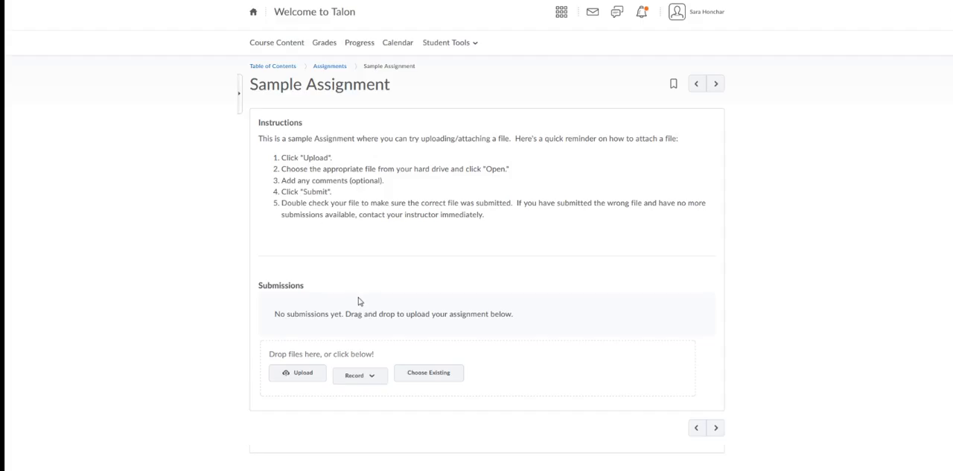
mouse_move(297, 328)
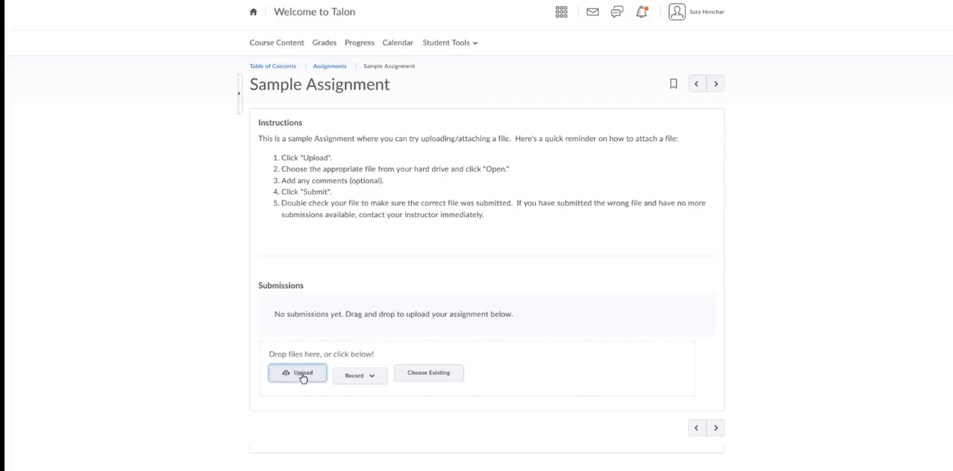
Step: Bring up the file chooser via Upload under Submissions on the Sample Assignment page
left_click(298, 372)
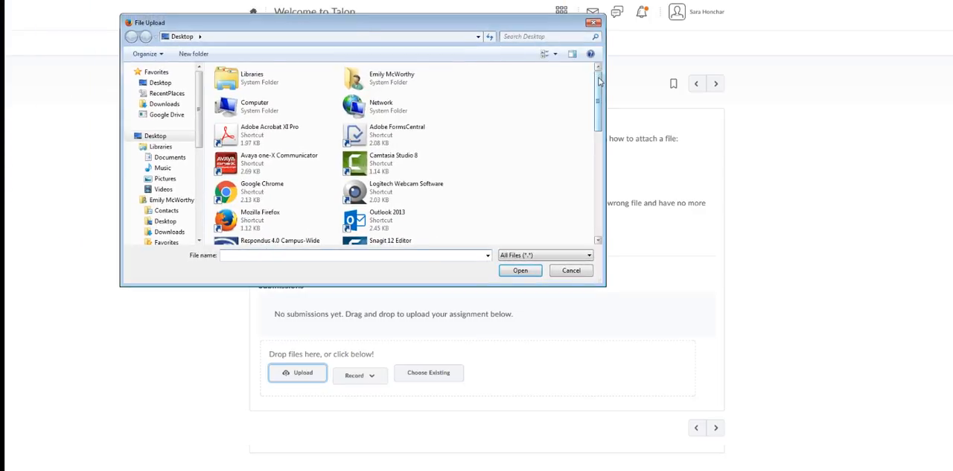
Step: Attach Talonforstudents.docx (2.22 MB) from the Desktop to the submission
scroll("down", 3)
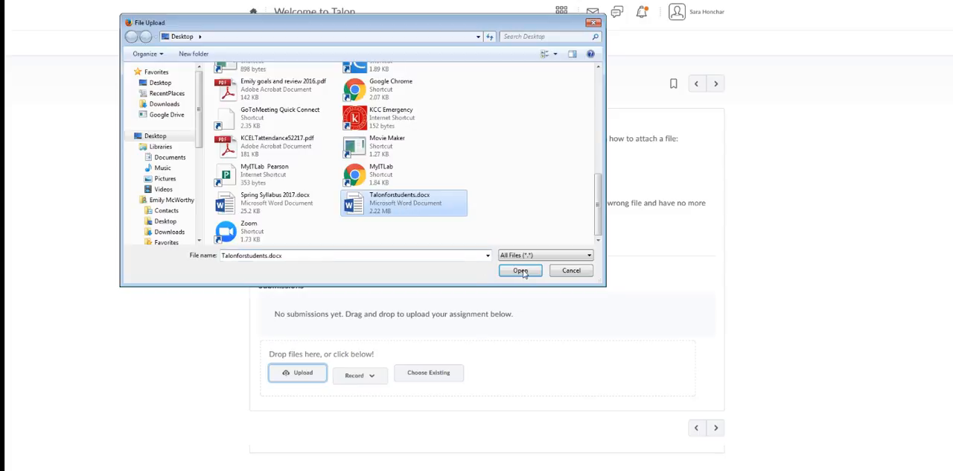
left_click(520, 269)
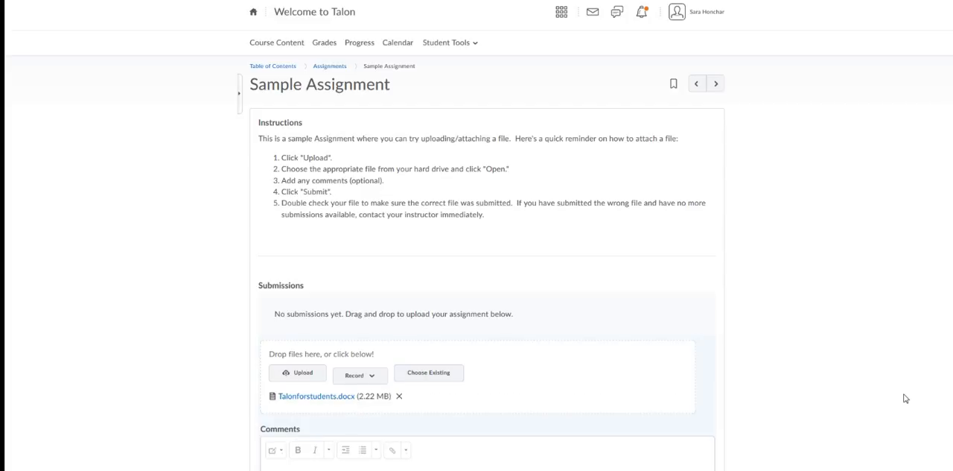
Step: Add the comment 'Here is my submission.' in the Comments editor
scroll("down", 3)
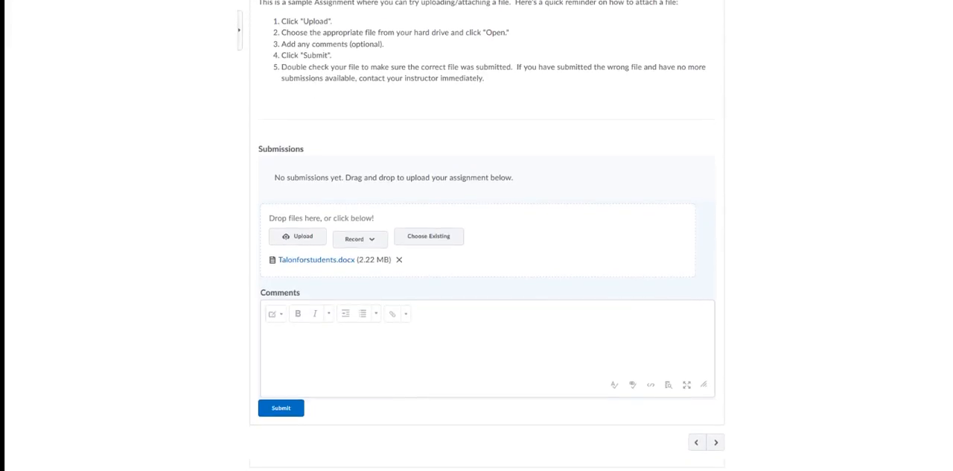
mouse_move(286, 336)
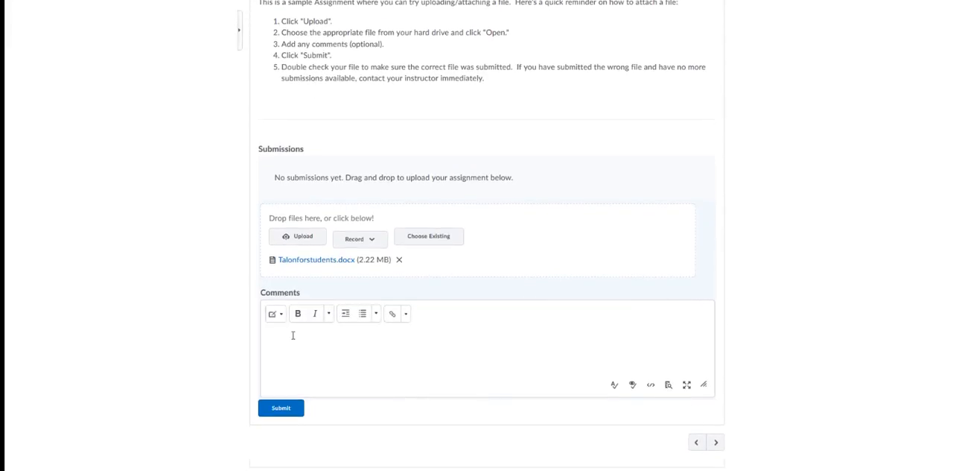
type("Here is my s")
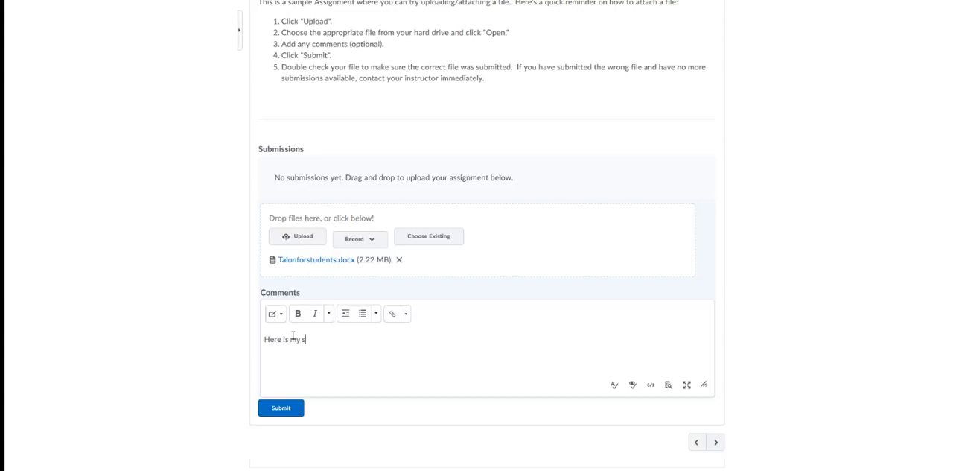
type("ubmission.")
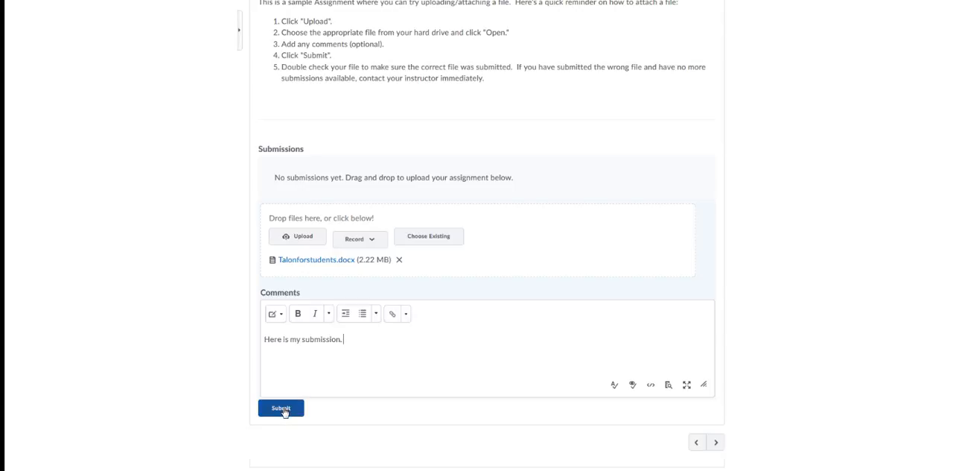
Step: Submit Talonforstudents.docx with its comment so it appears under Submissions
left_click(281, 408)
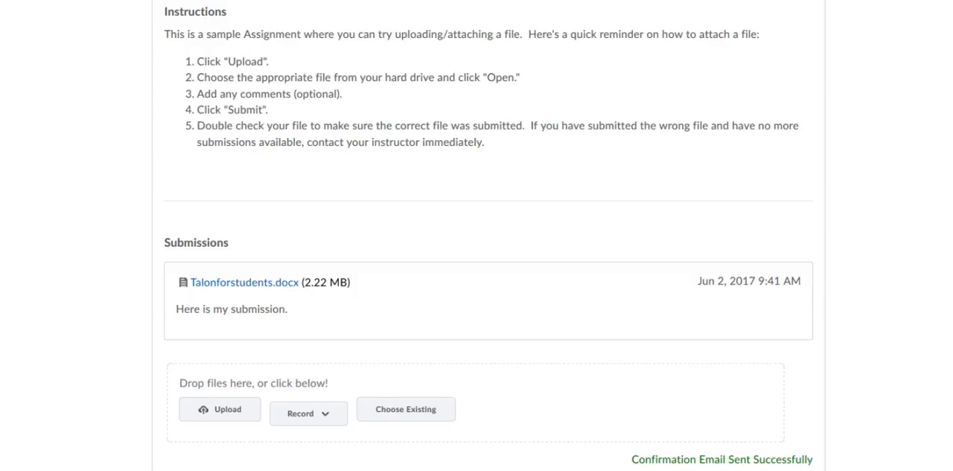
mouse_move(638, 379)
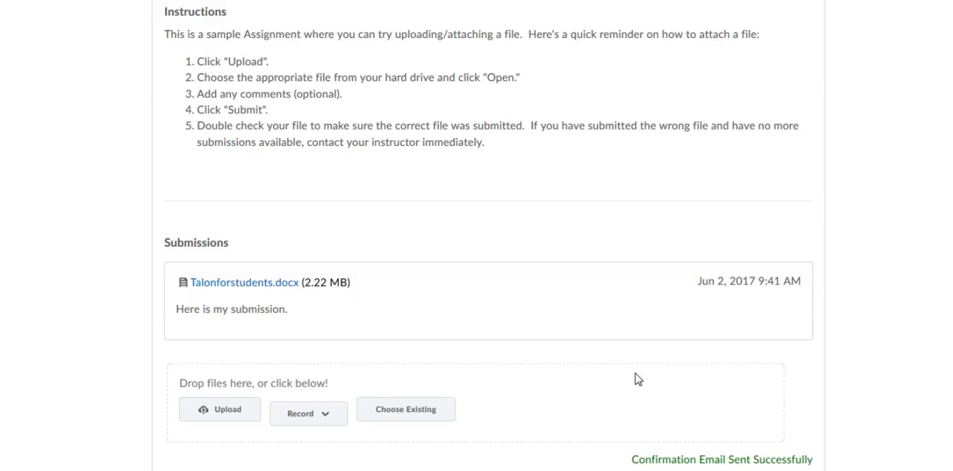
mouse_move(414, 371)
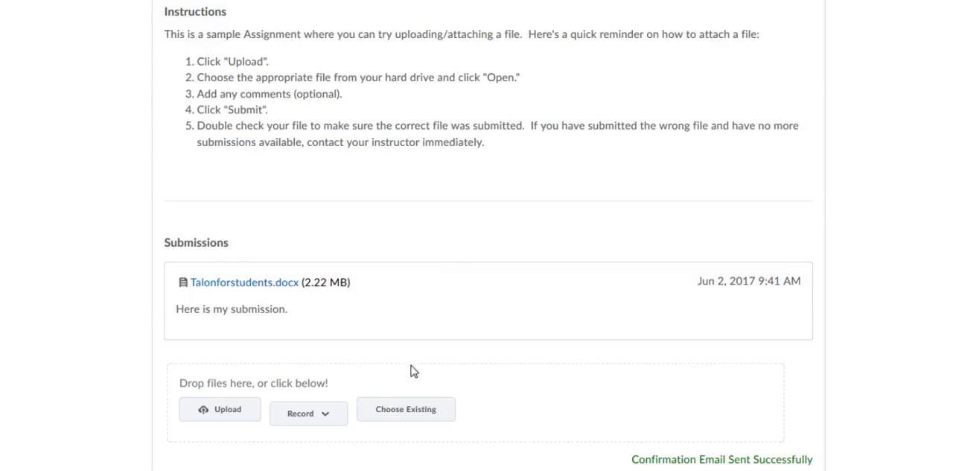
mouse_move(240, 259)
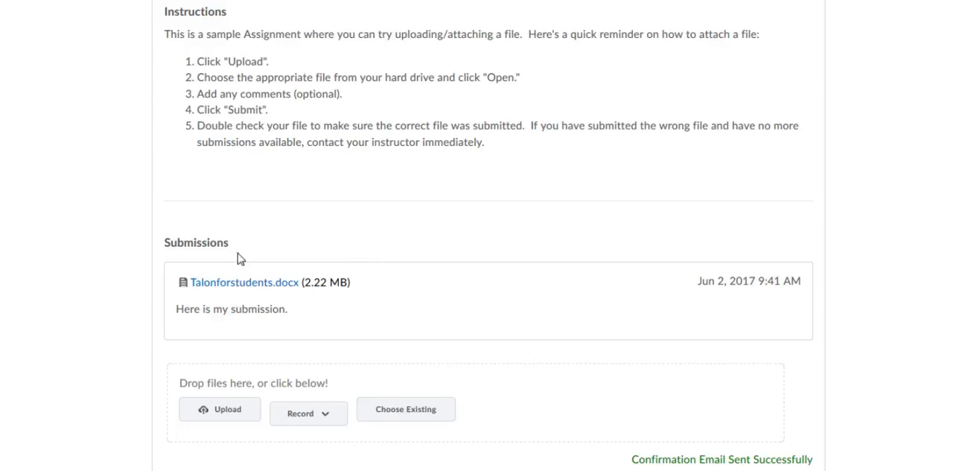